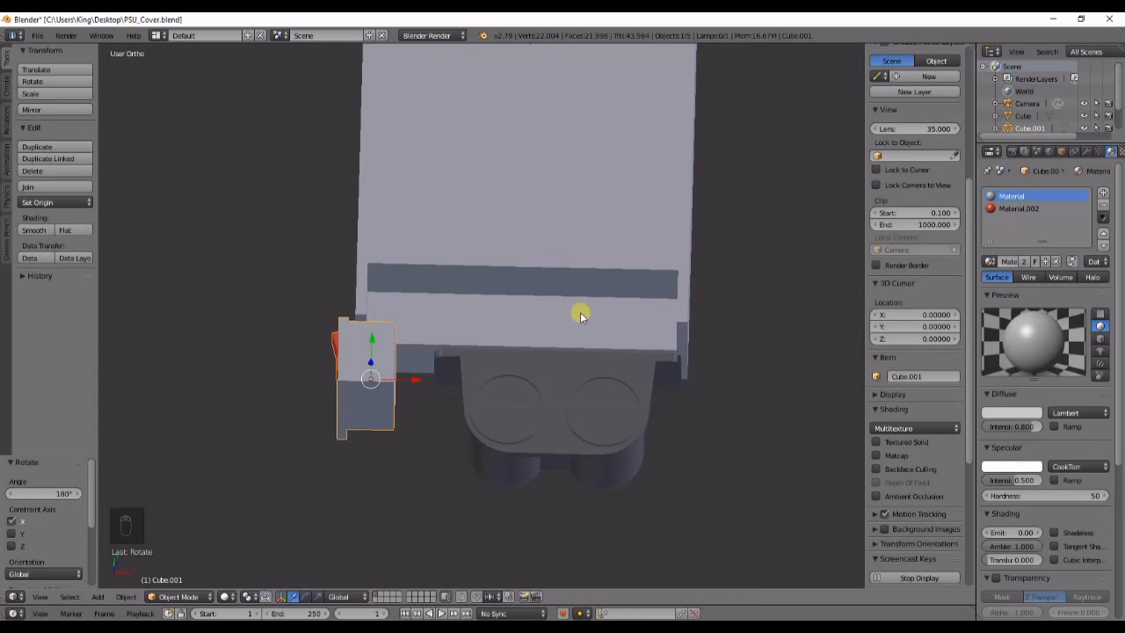
Rotate the switch piece Cube.001 180° on X and slide the Sphere outlet shapes along Y.
drag(580, 317, 536, 440)
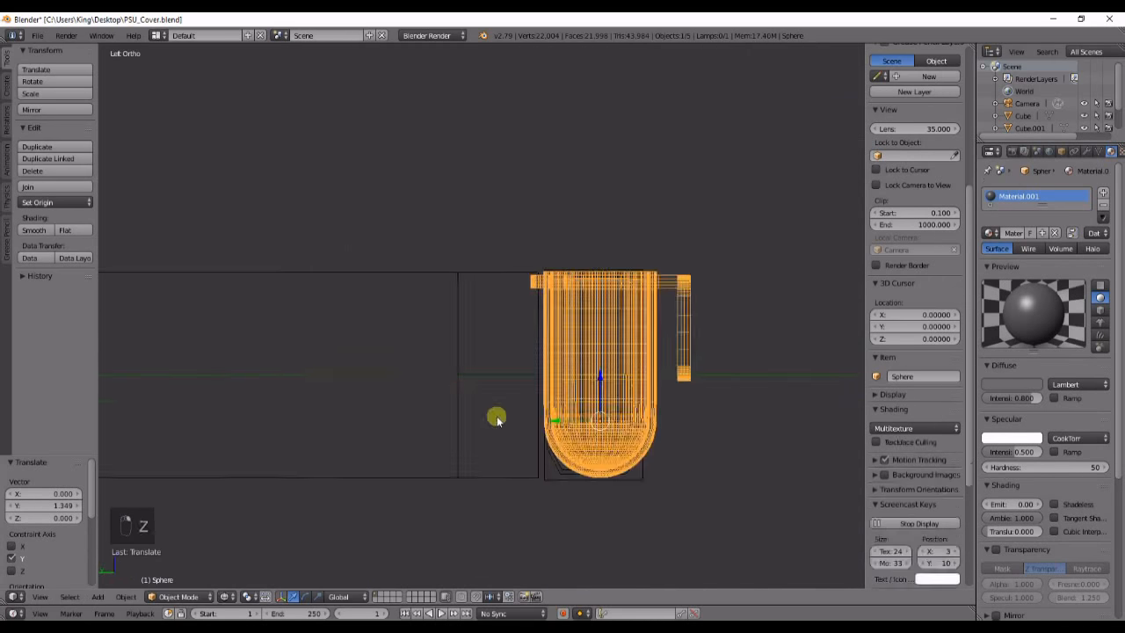
drag(496, 417, 382, 365)
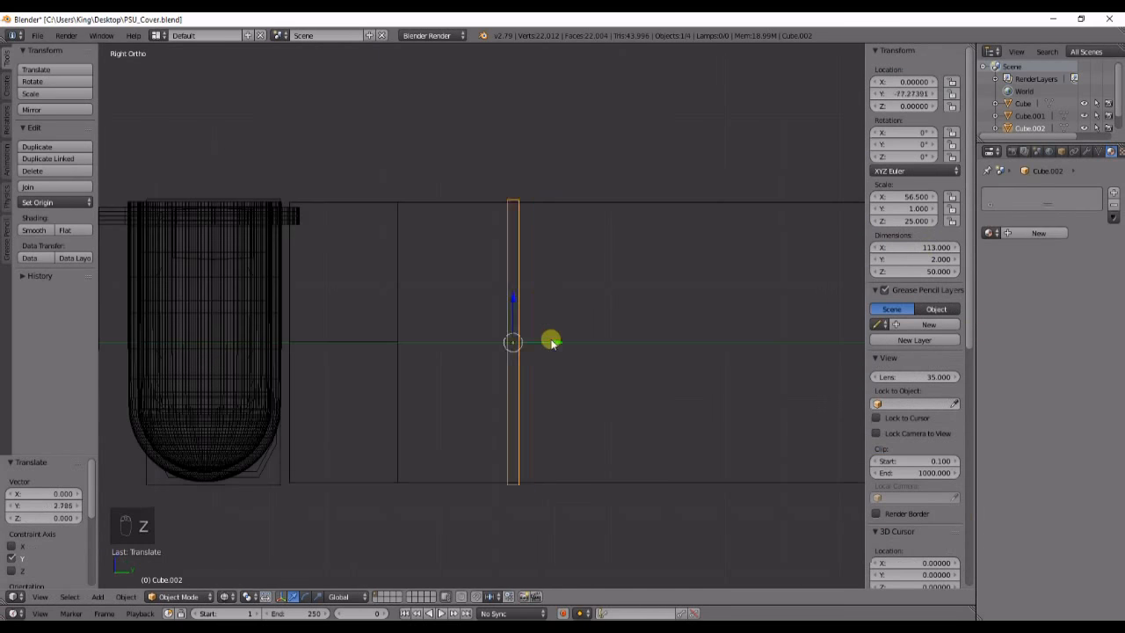
Toggle Edit Mode on the new thin plate cube to adjust its faces.
key(Tab)
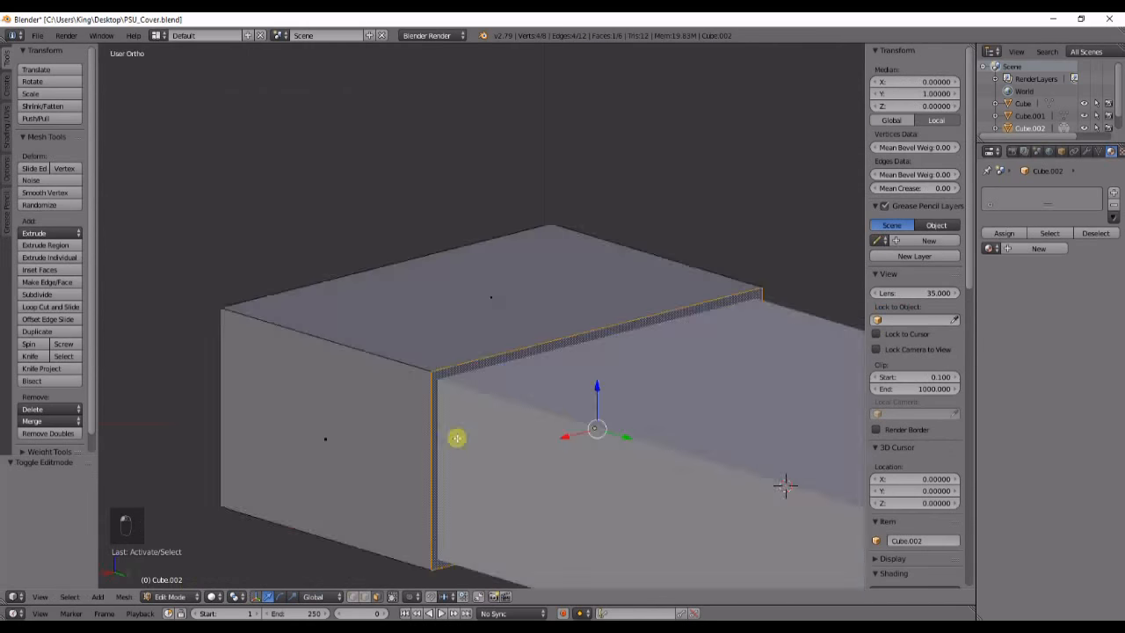
key(Tab)
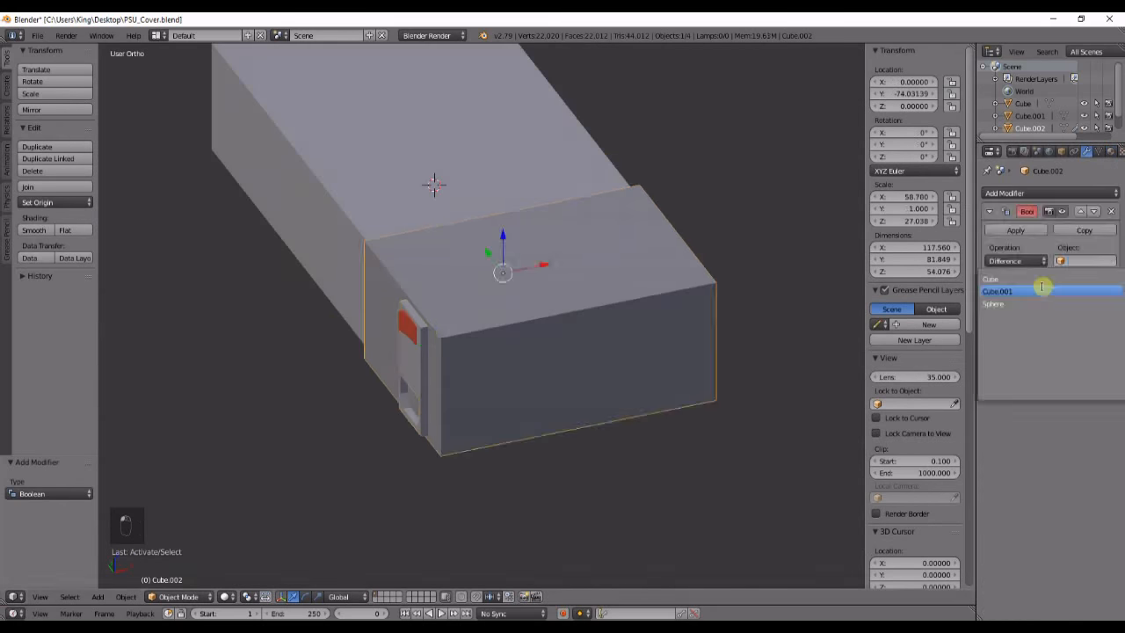
Apply a Boolean Difference with Cube.001 and shift the switch cutter along X.
key(Tab)
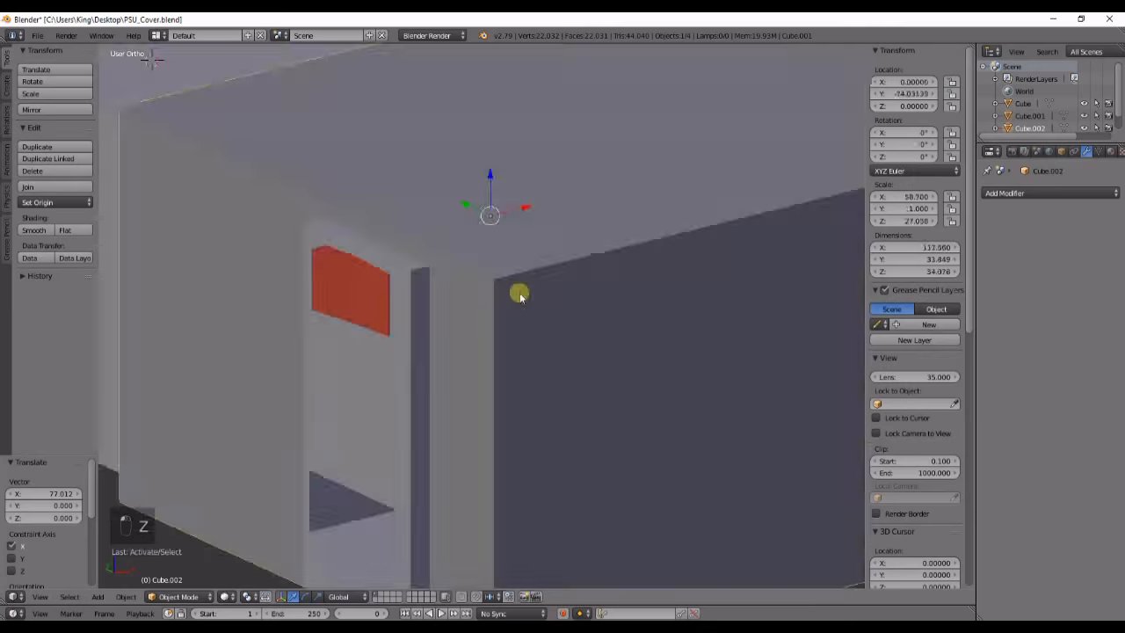
key(Tab)
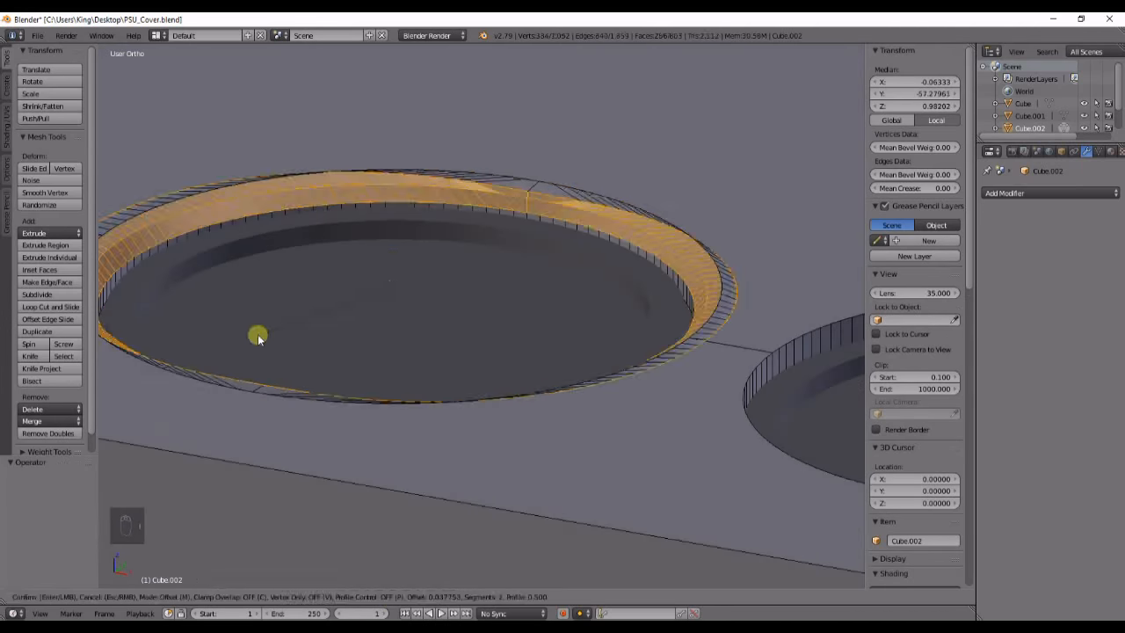
Bevel the round outlet hole edge loops with Ctrl+B, undoing a misstep.
key(ctrl+z)
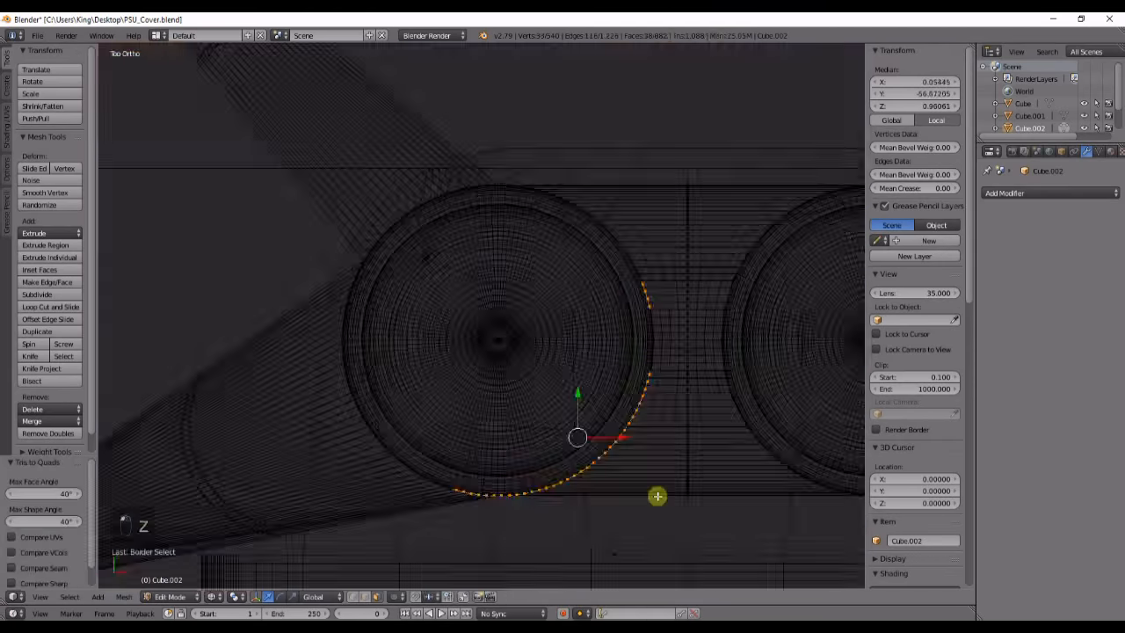
key(Tab)
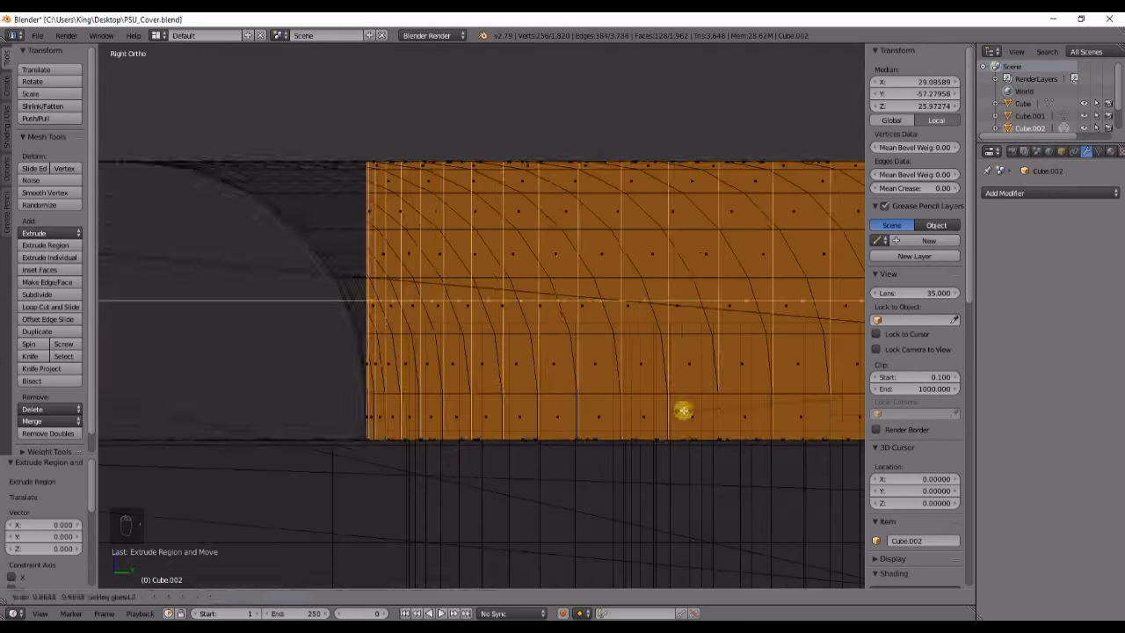
Return to Object Mode to inspect the two chamfered outlet holes.
key(Tab)
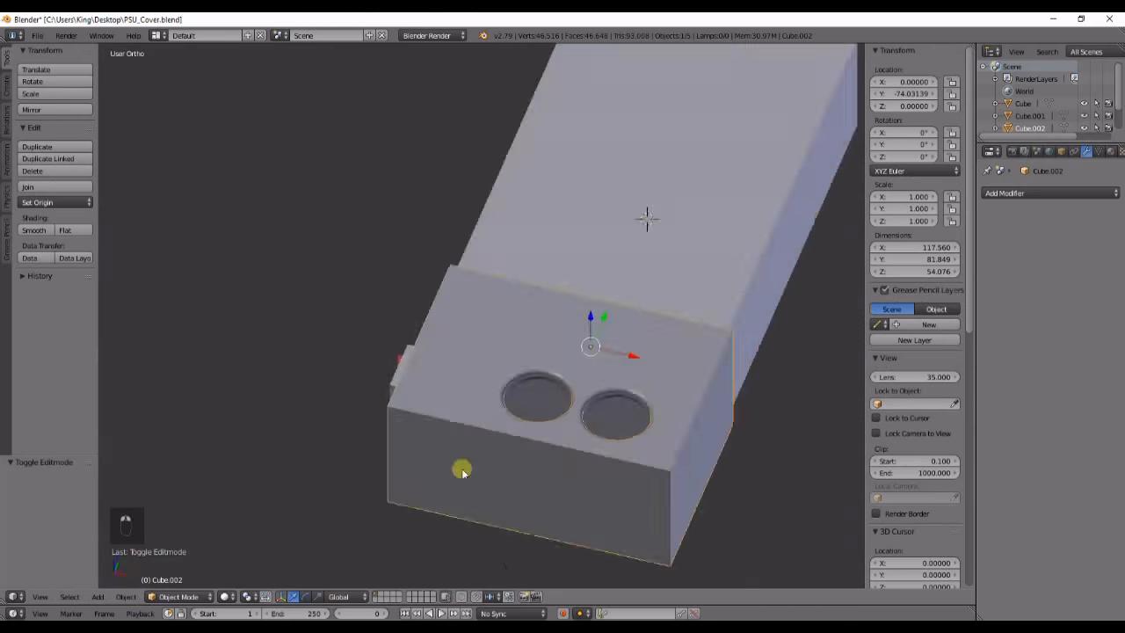